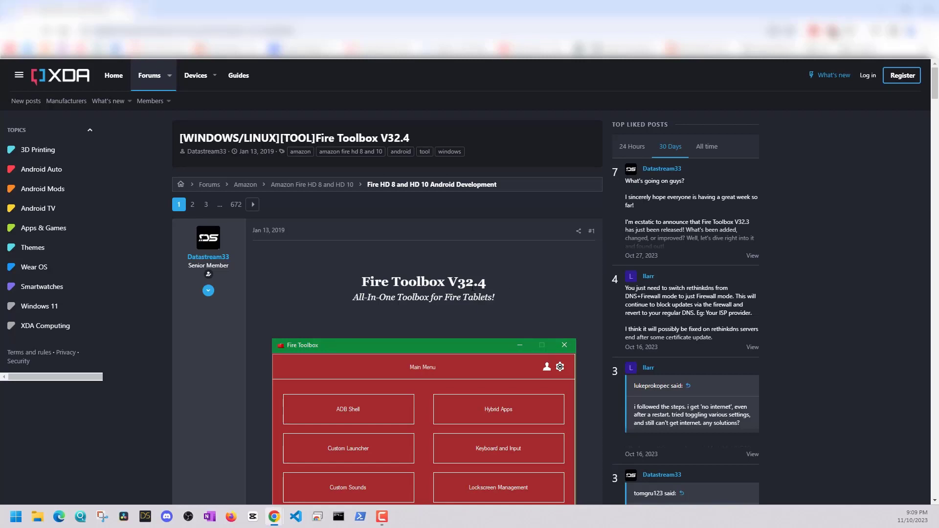
Scroll past the thread introduction to the supported Fire tablets compatibility table.
scroll("down", 3)
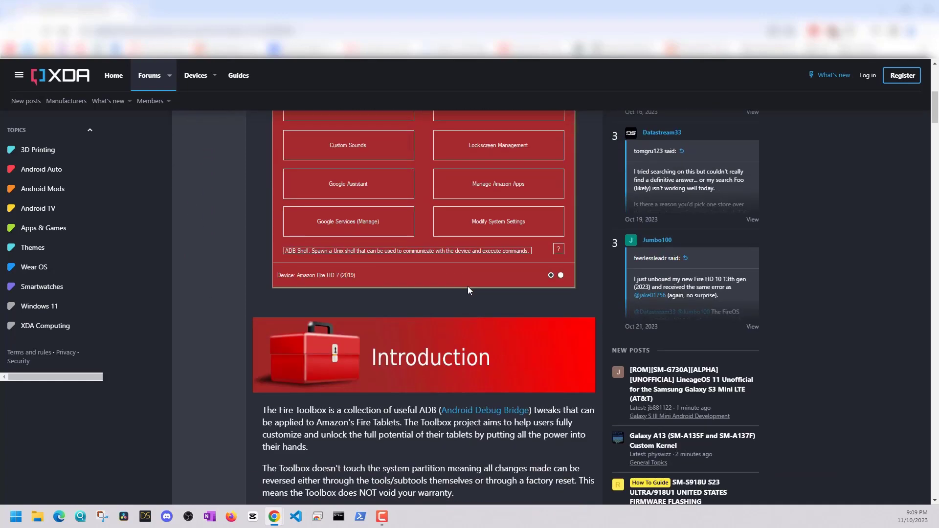
scroll("down", 3)
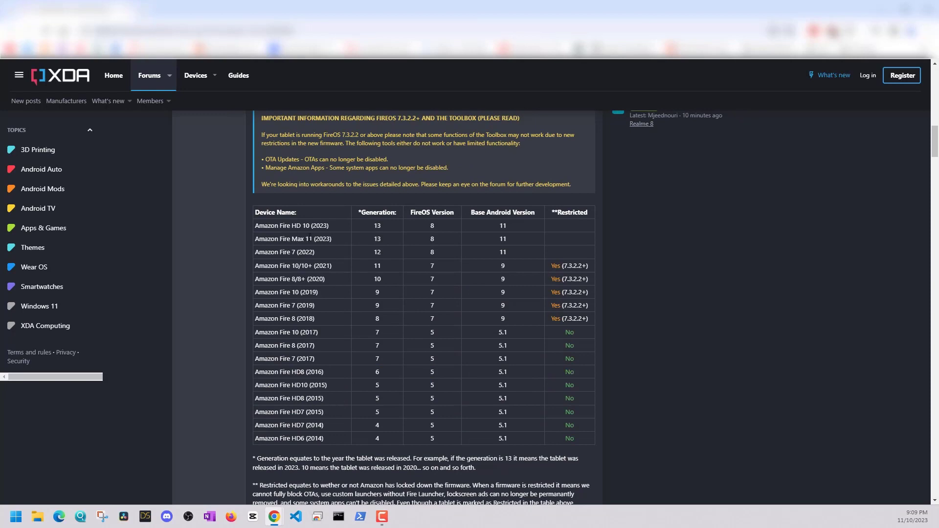
mouse_move(347, 246)
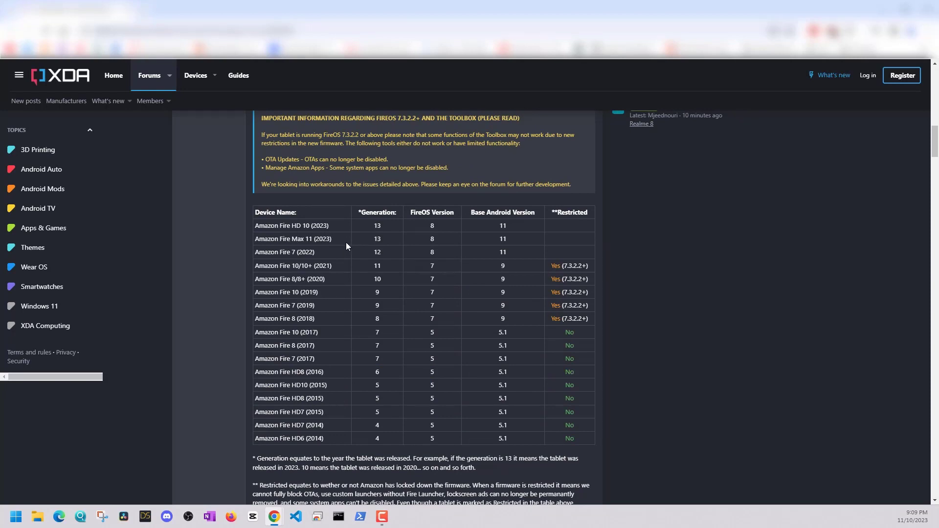
mouse_move(344, 246)
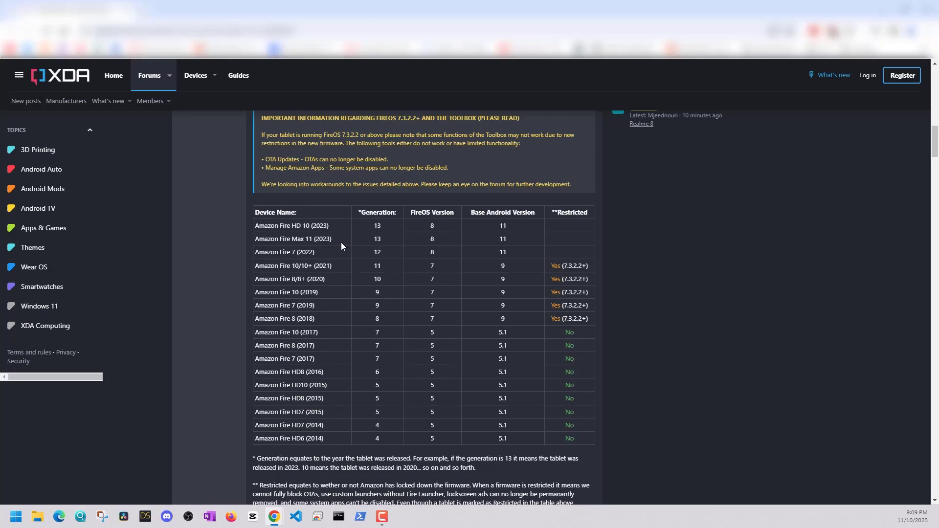
Scroll to the Downloads section listing the Windows V32.4 installer and portable links.
scroll("down", 3)
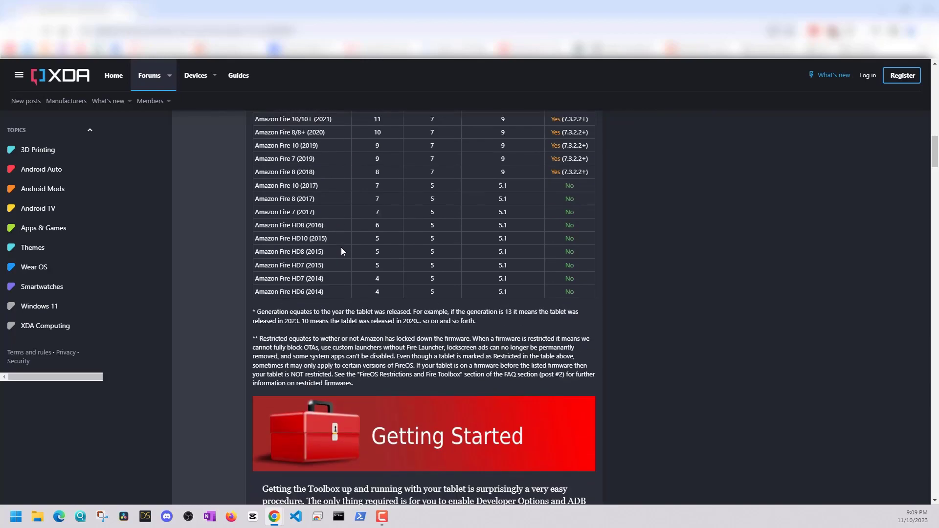
scroll("down", 3)
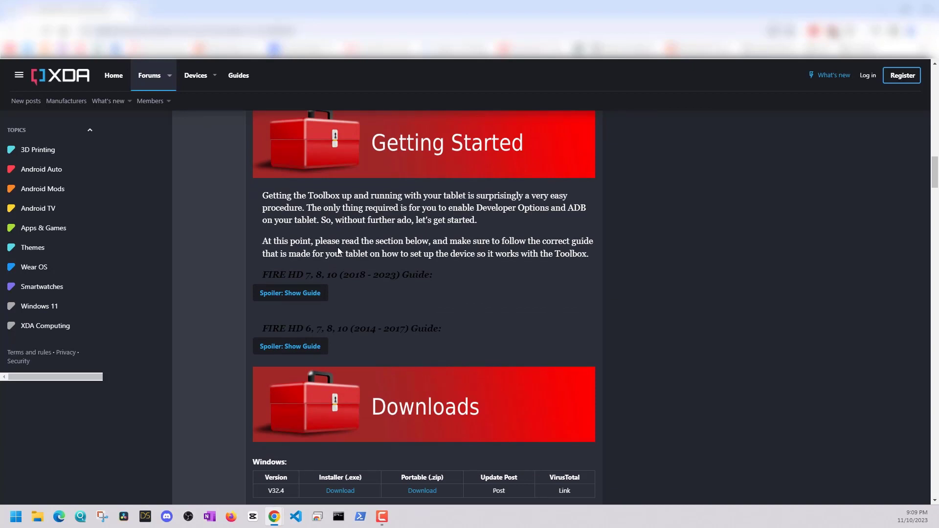
scroll("down", 3)
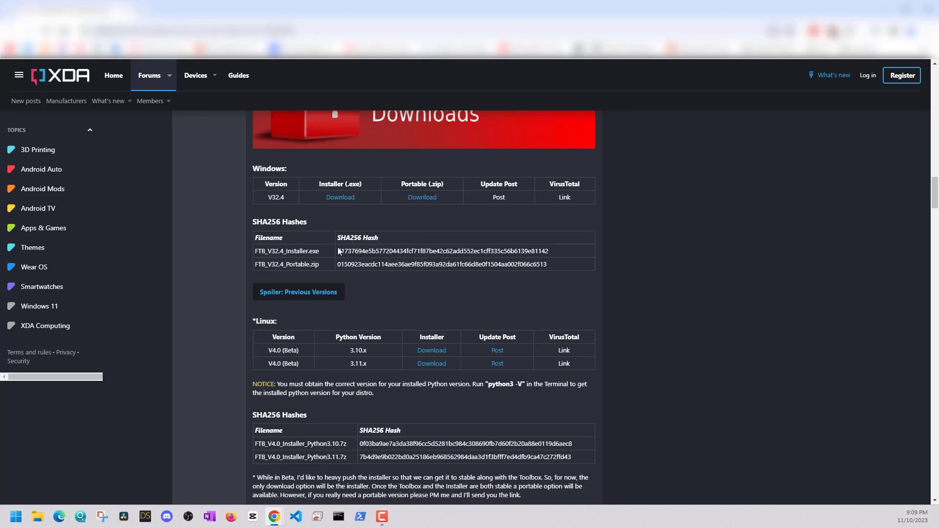
scroll("down", 3)
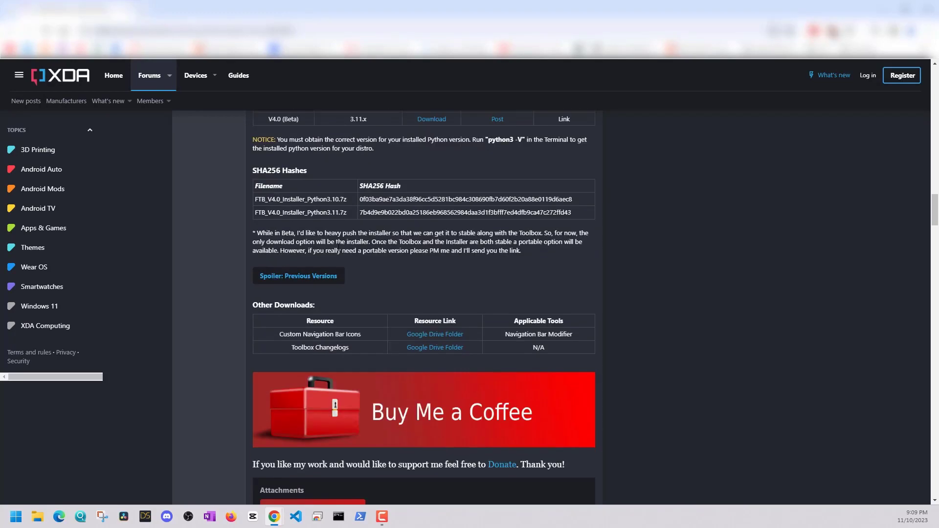
scroll("up", 3)
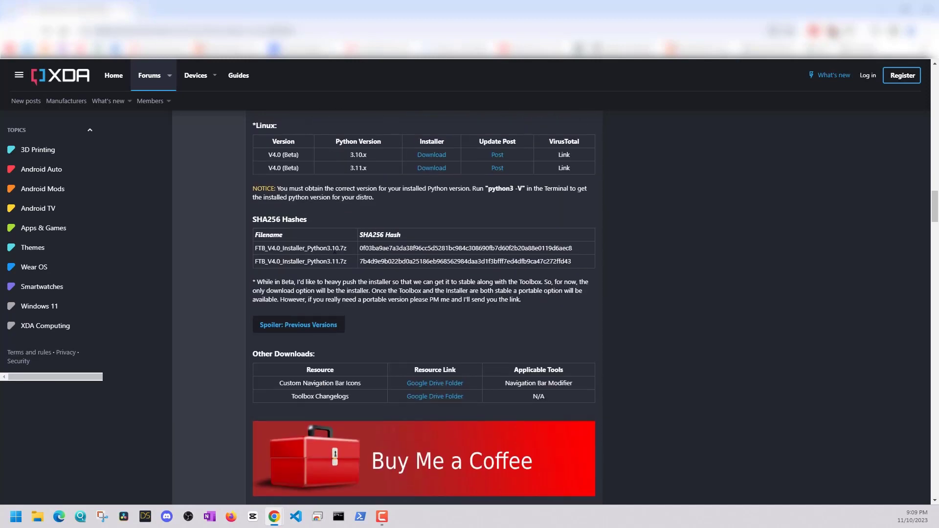
scroll("up", 3)
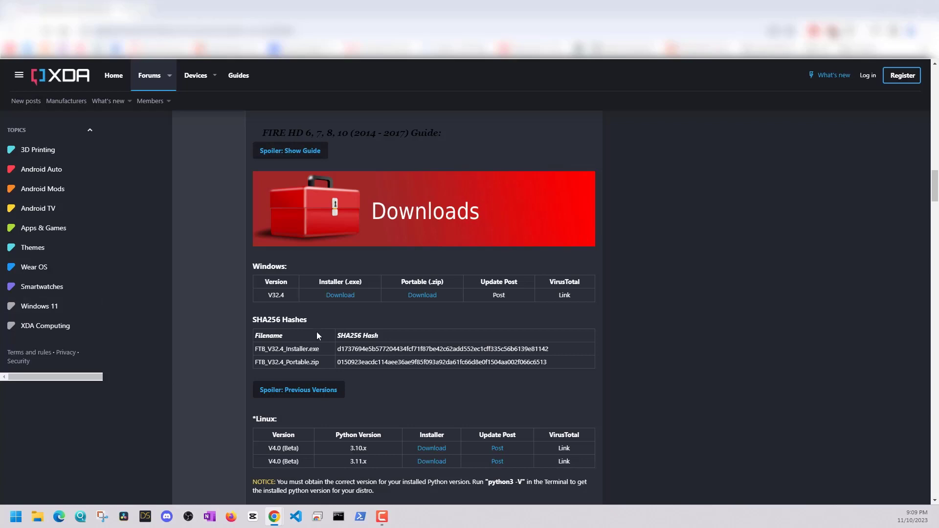
mouse_move(340, 295)
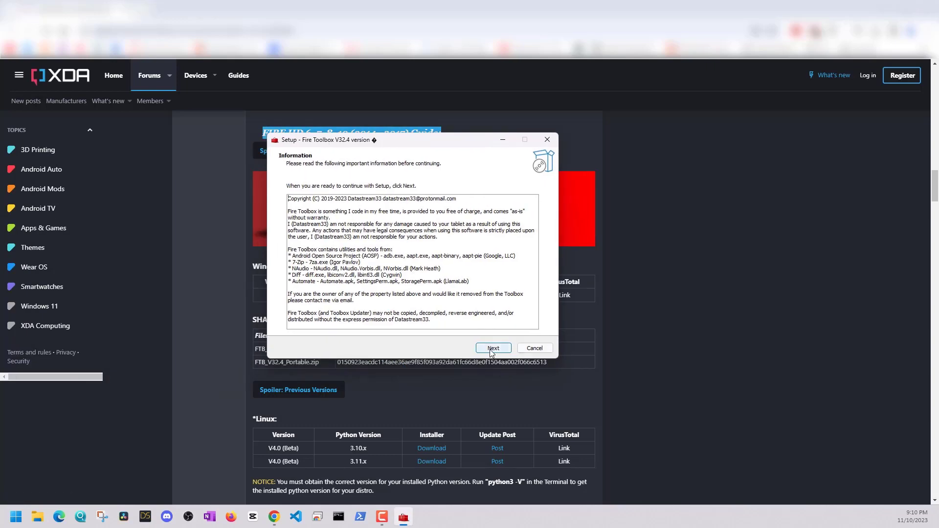
Accept the setup information notice and finish the Fire Toolbox V32.4 installation.
left_click(492, 348)
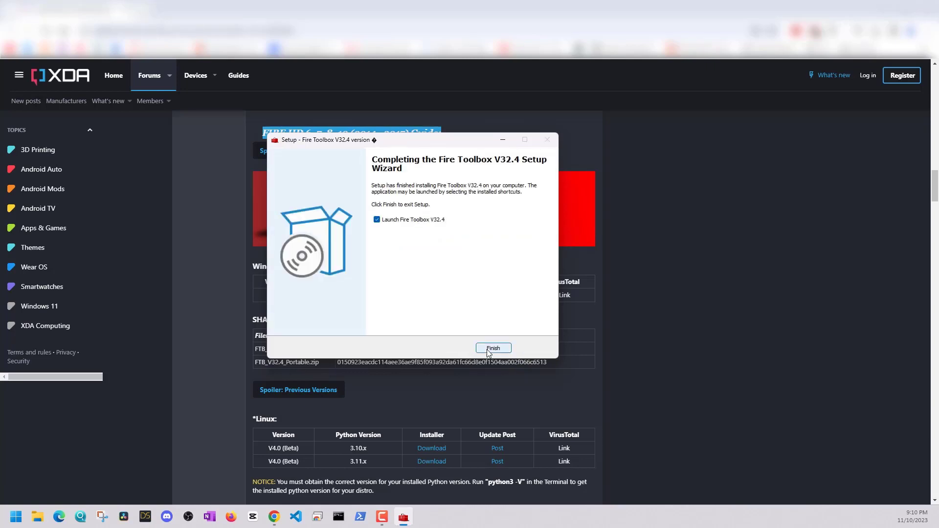
left_click(493, 347)
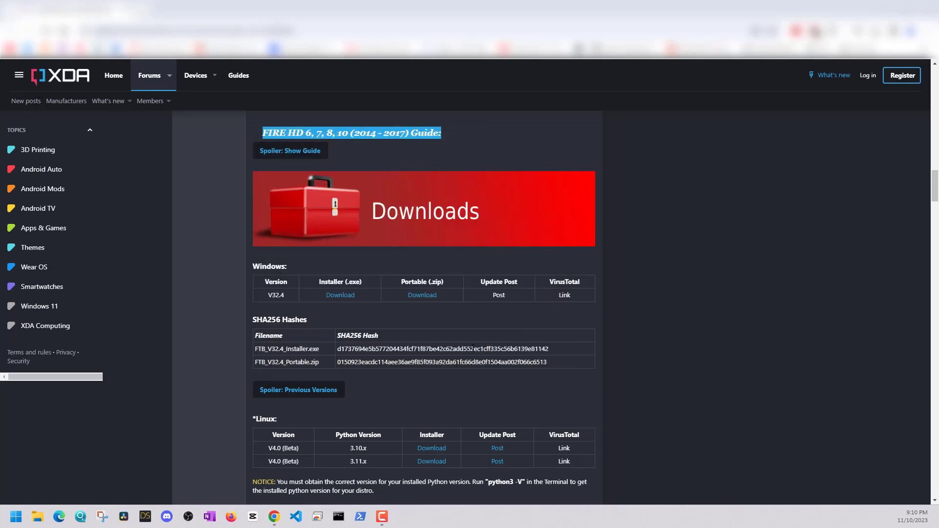